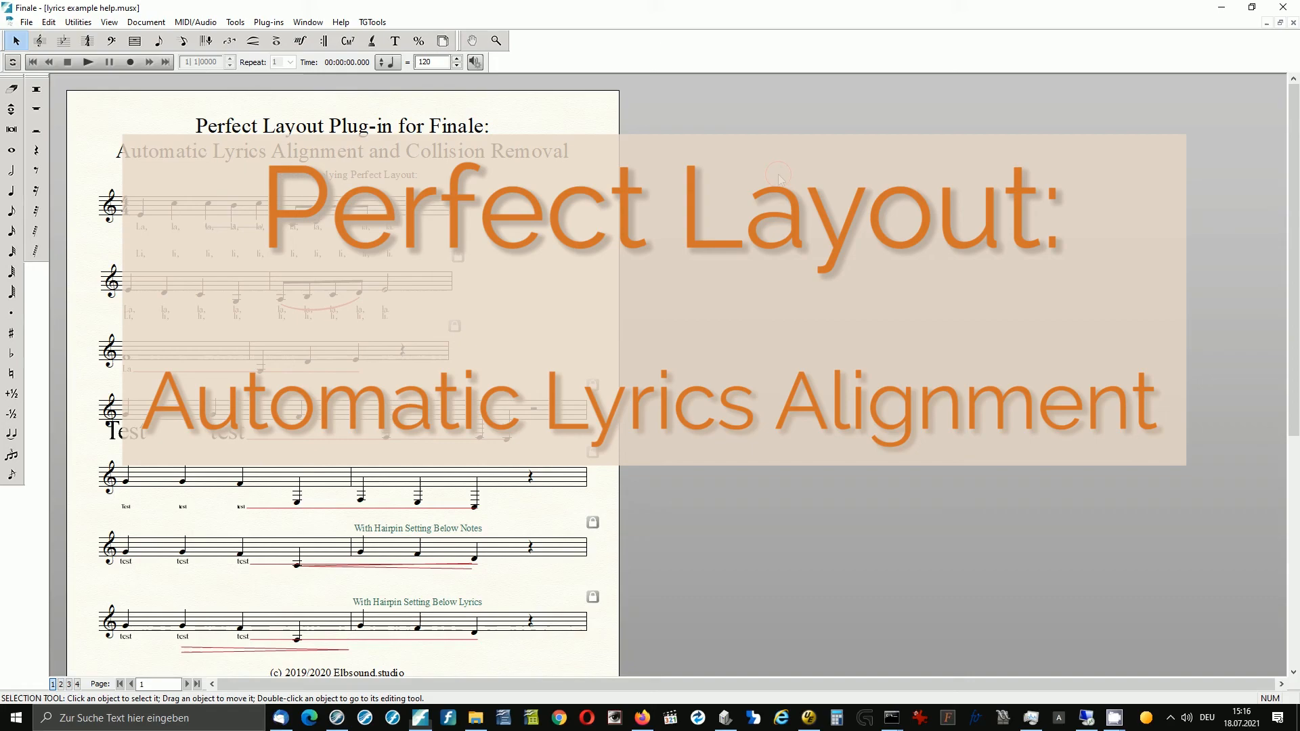
Run the Perfect Layout plug-in on the whole score with its current settings
left_click(268, 22)
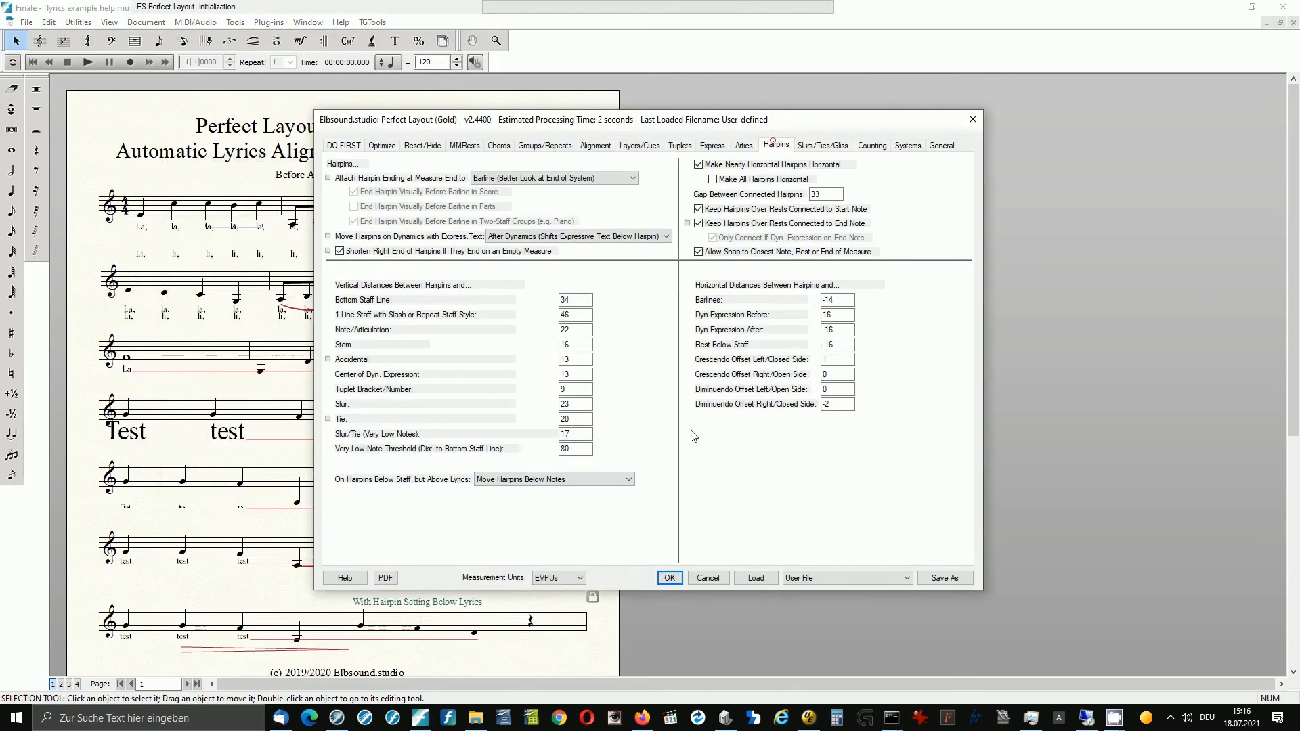
left_click(669, 579)
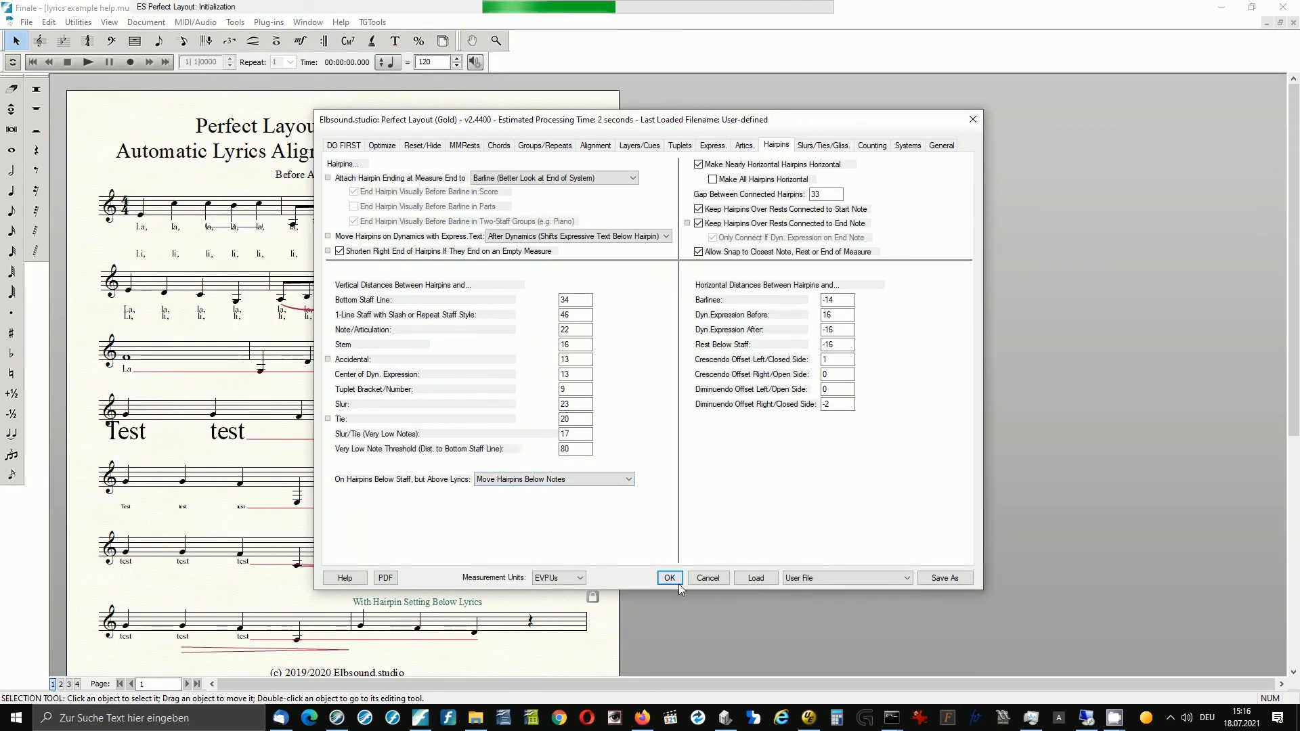
left_click(668, 579)
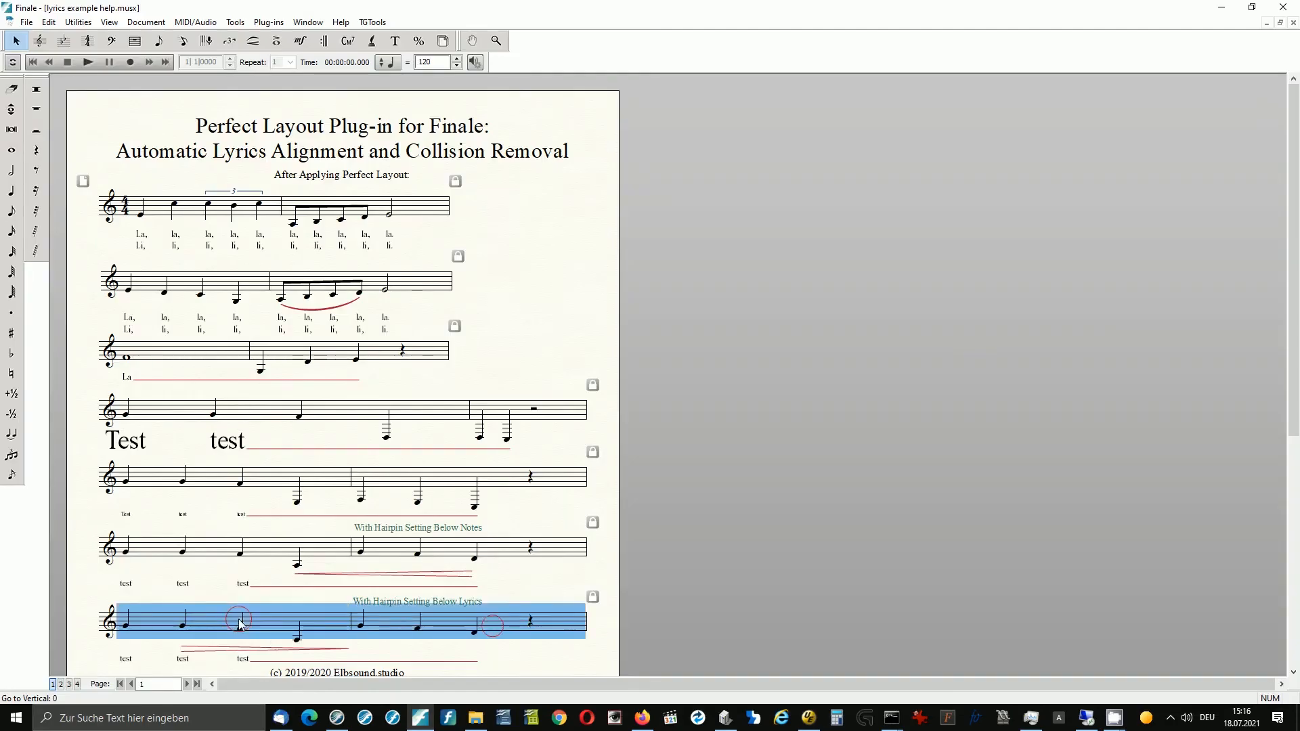
Rerun Perfect Layout on the last staff with hairpins set to Move Below Lyrics
left_click(269, 22)
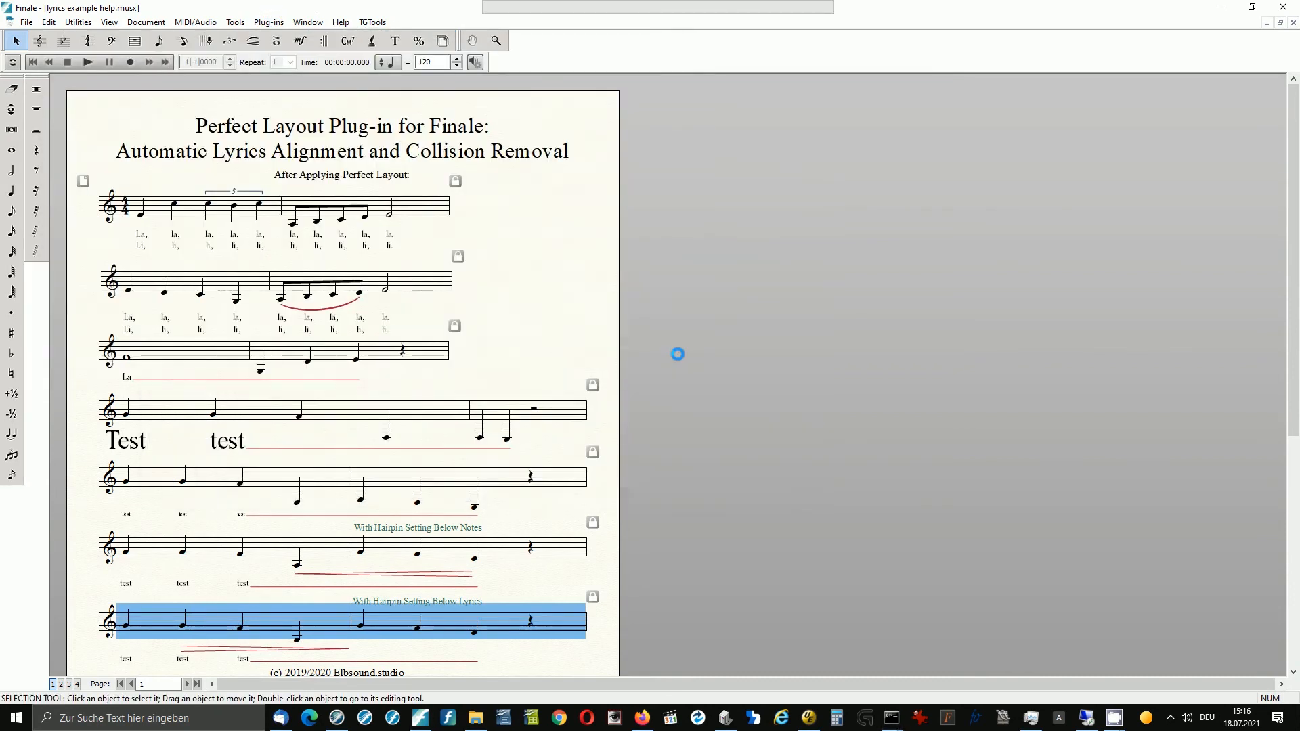
left_click(778, 145)
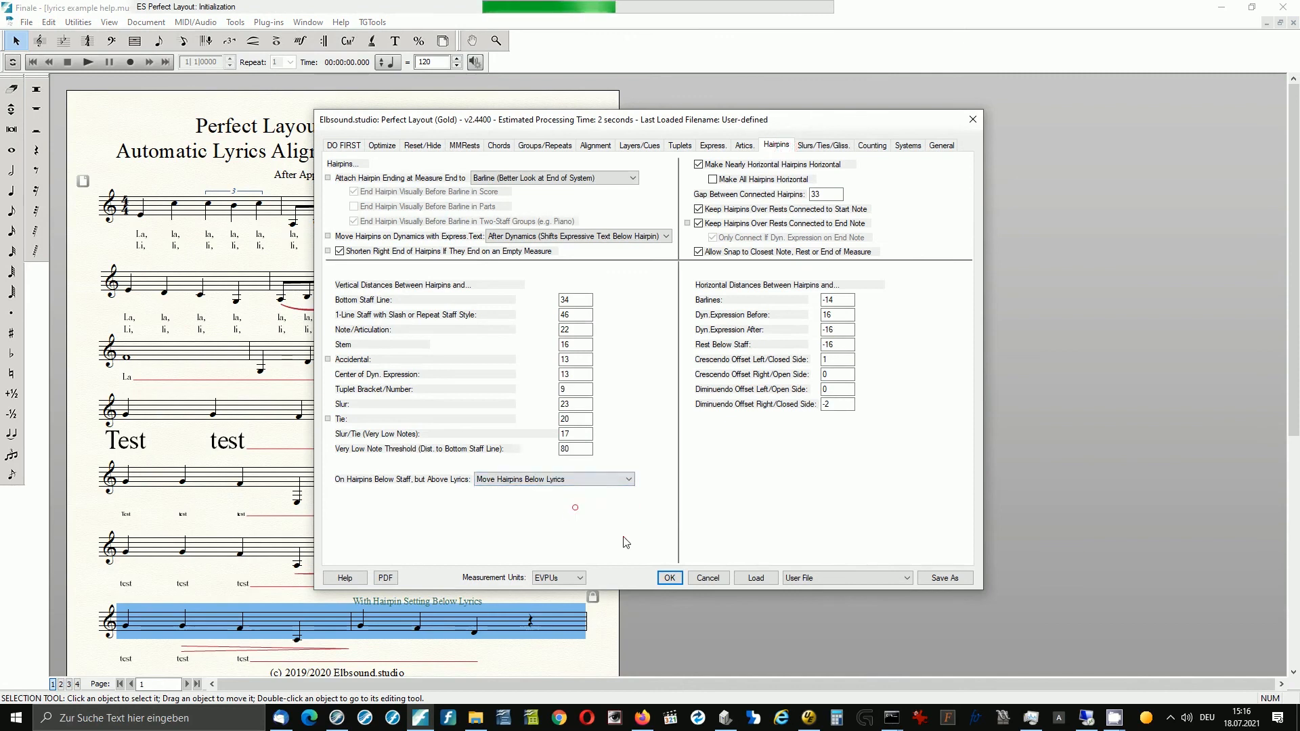
left_click(668, 579)
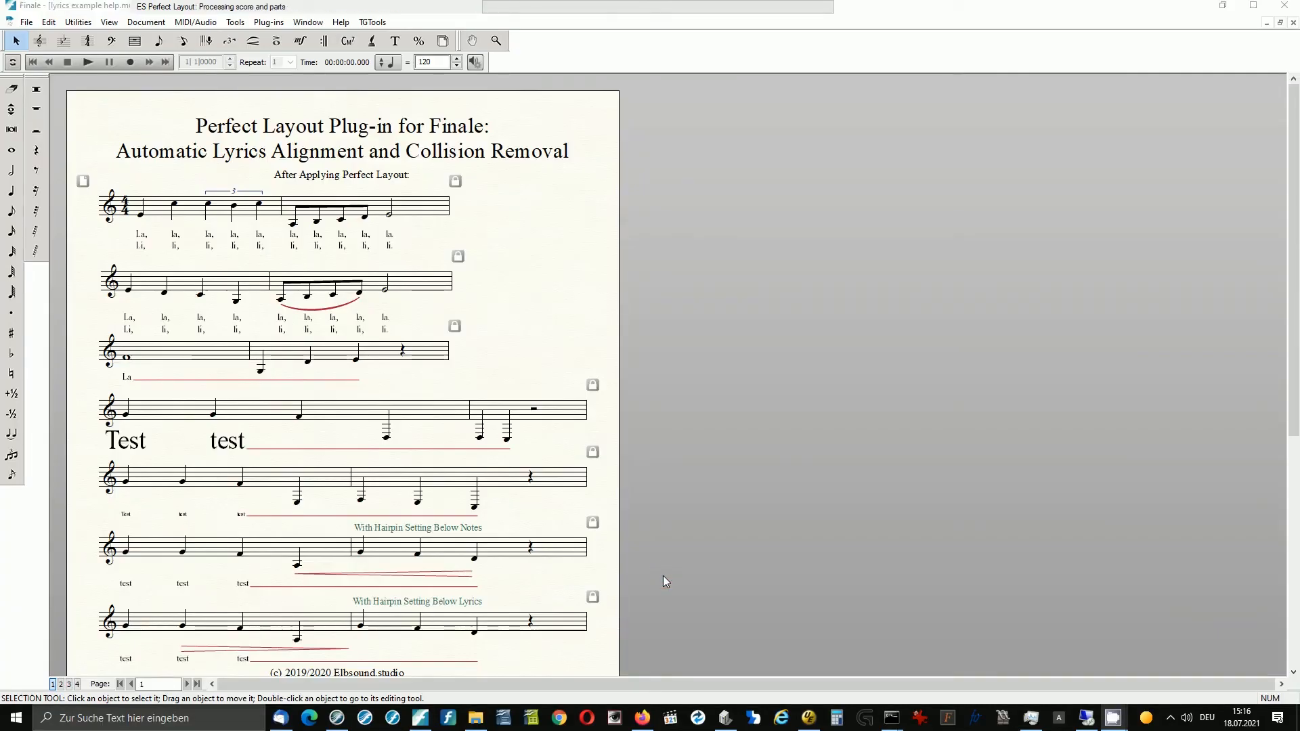